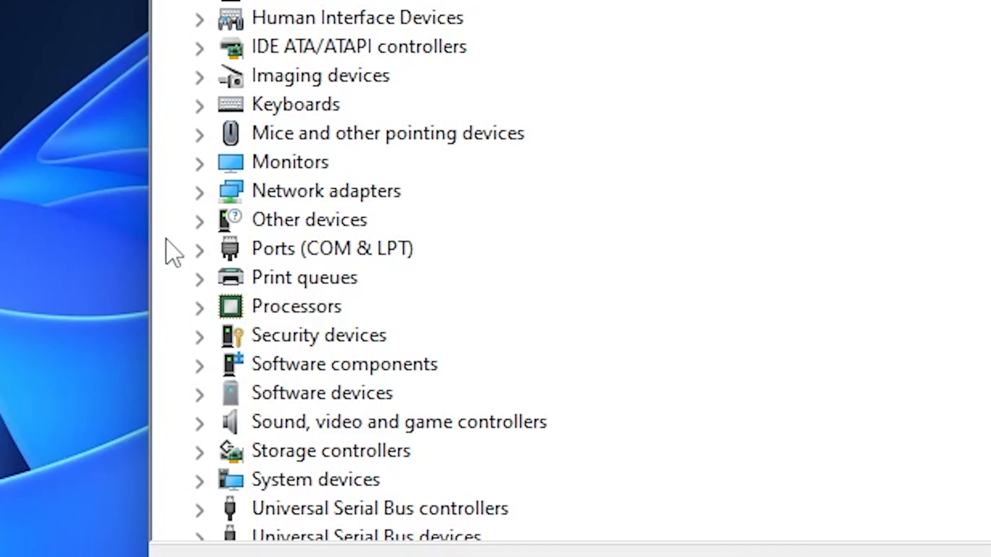
Expand Ports (COM & LPT) and select the Silicon Labs CP210x USB to UART Bridge (COM3)
click(198, 248)
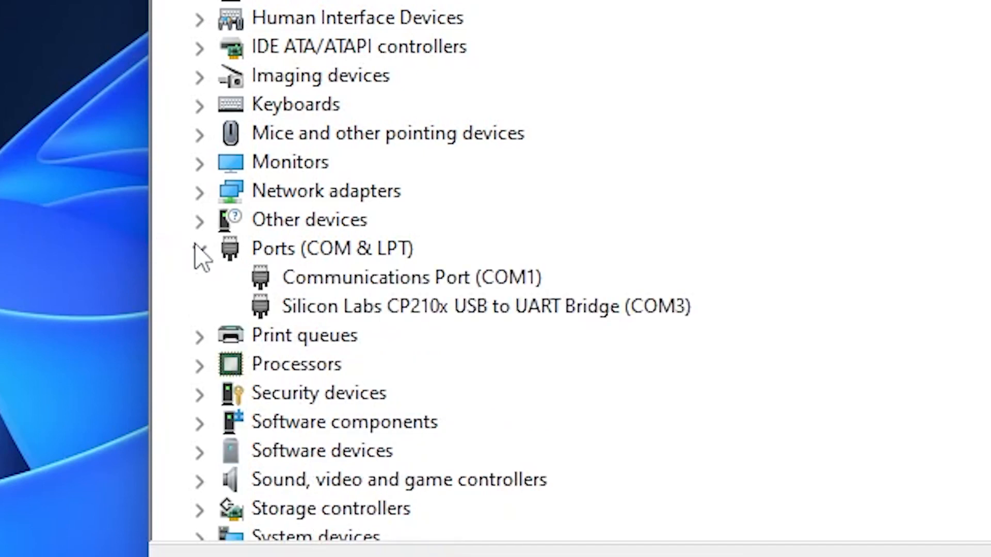
click(198, 249)
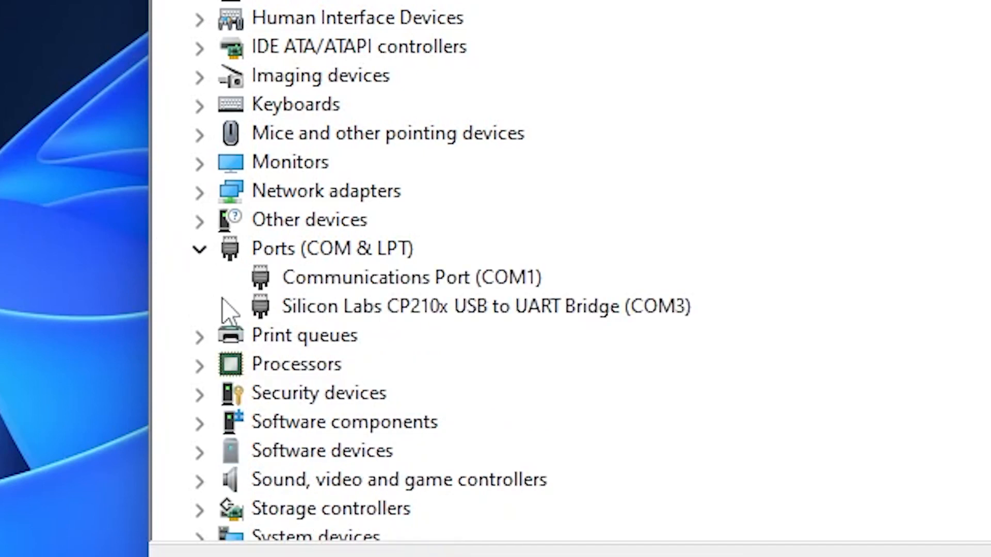
click(486, 306)
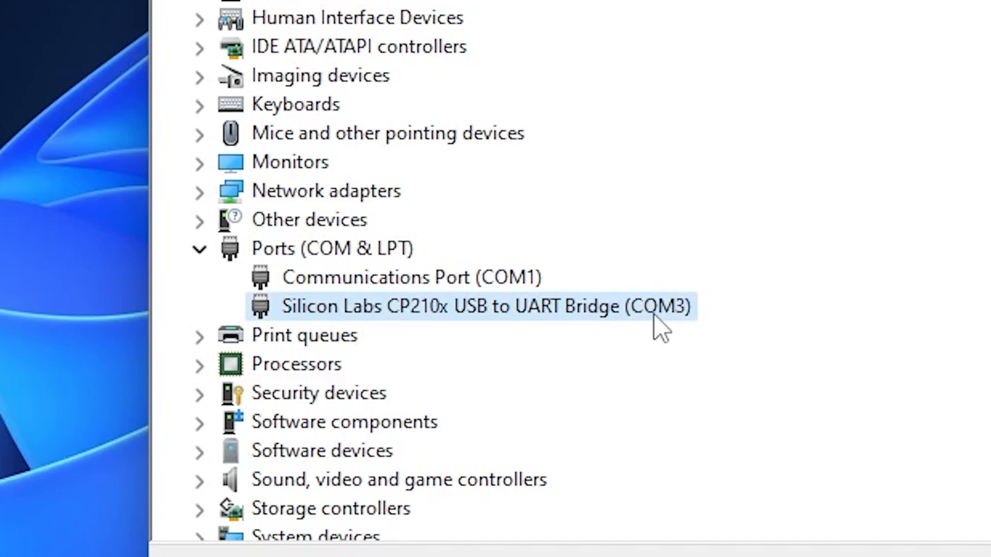
Collapse the Ports (COM & LPT) category, hiding COM1 and COM3
click(198, 247)
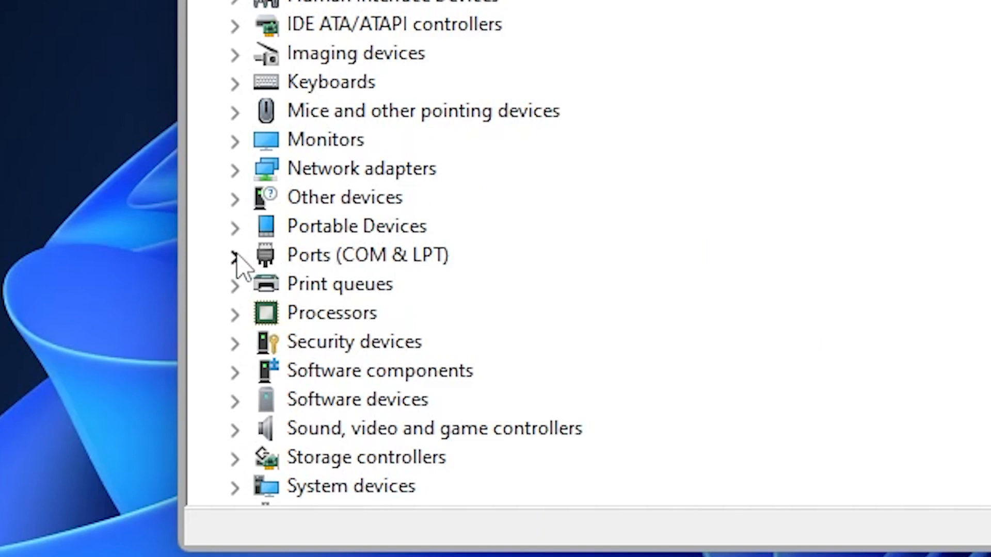
click(234, 254)
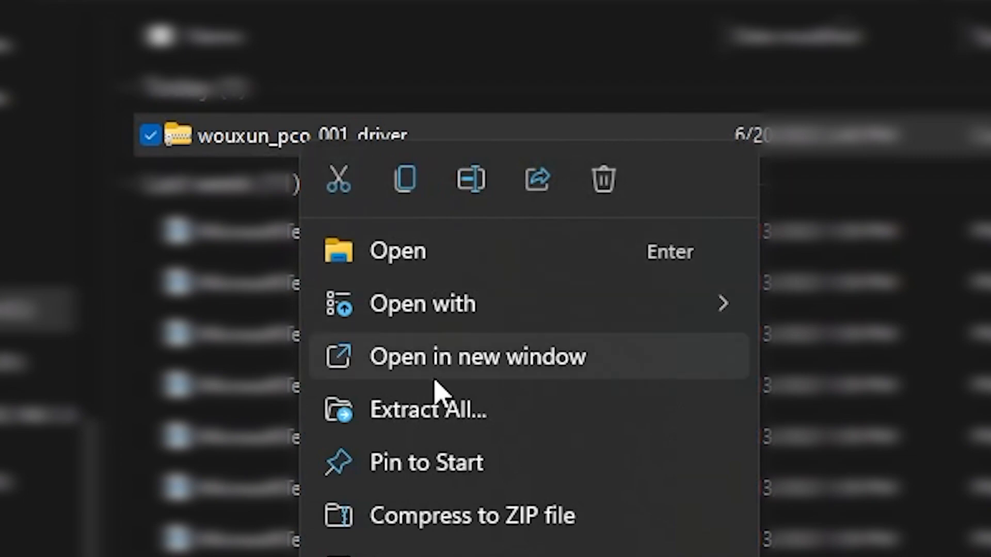
Extract the wouxun_pco_001_driver zip and complete the Silicon Labs CP210x driver installation wizard
click(478, 356)
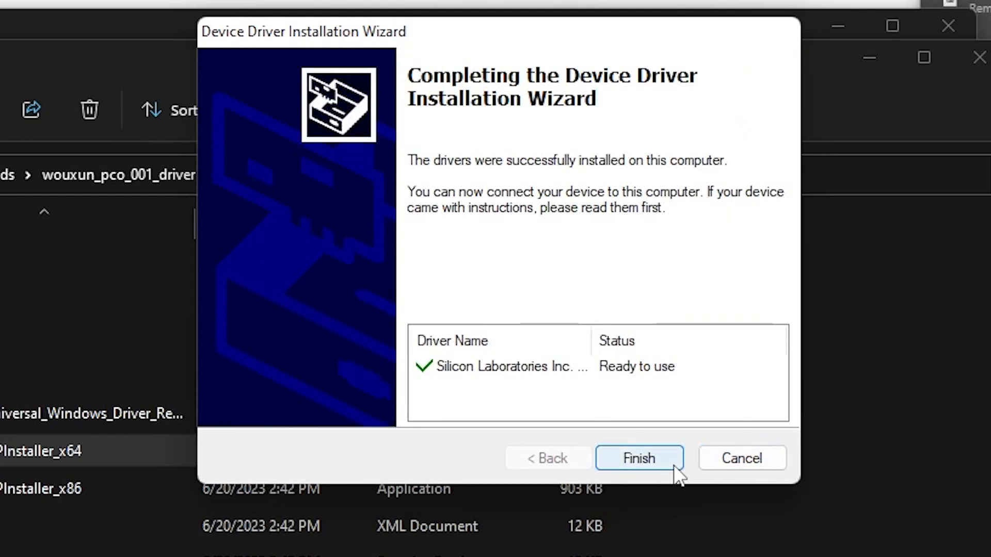
click(638, 457)
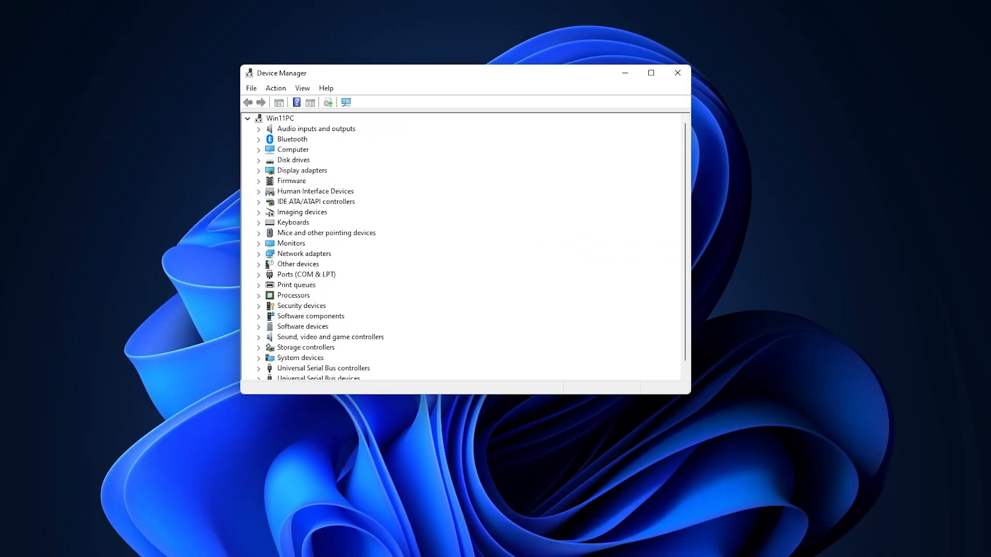
mouse_move(260, 277)
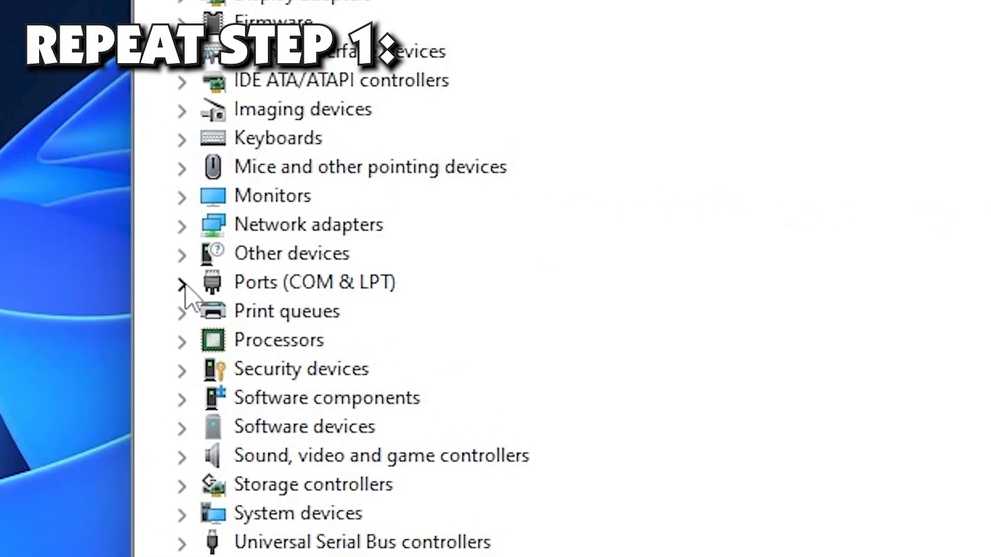
Expand Ports (COM & LPT) again and select the Silicon Labs CP210x bridge on COM3
click(181, 281)
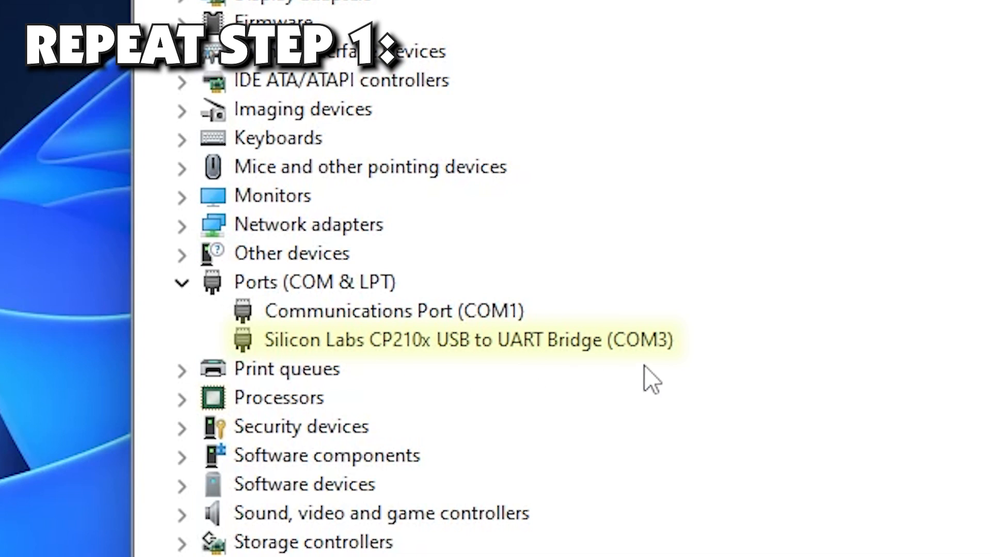
click(468, 339)
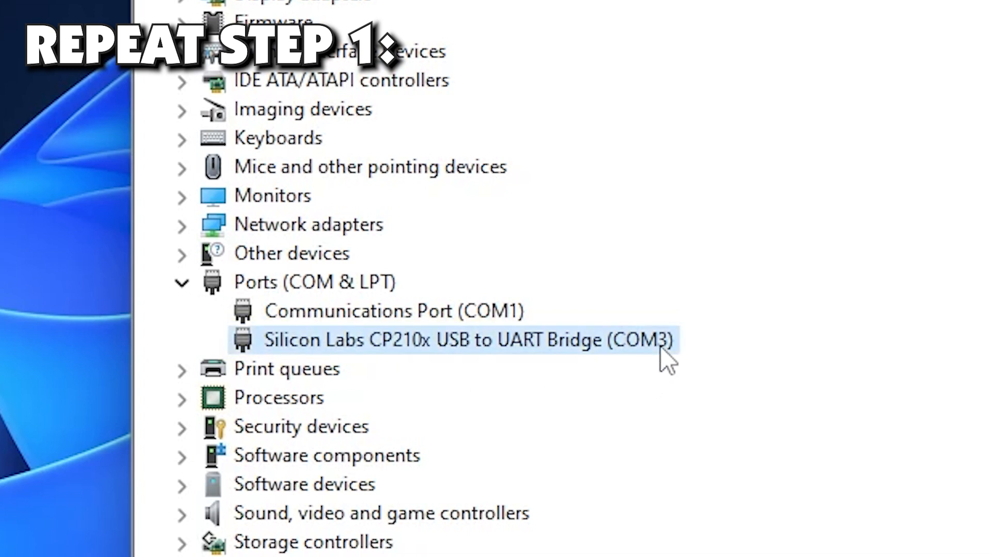